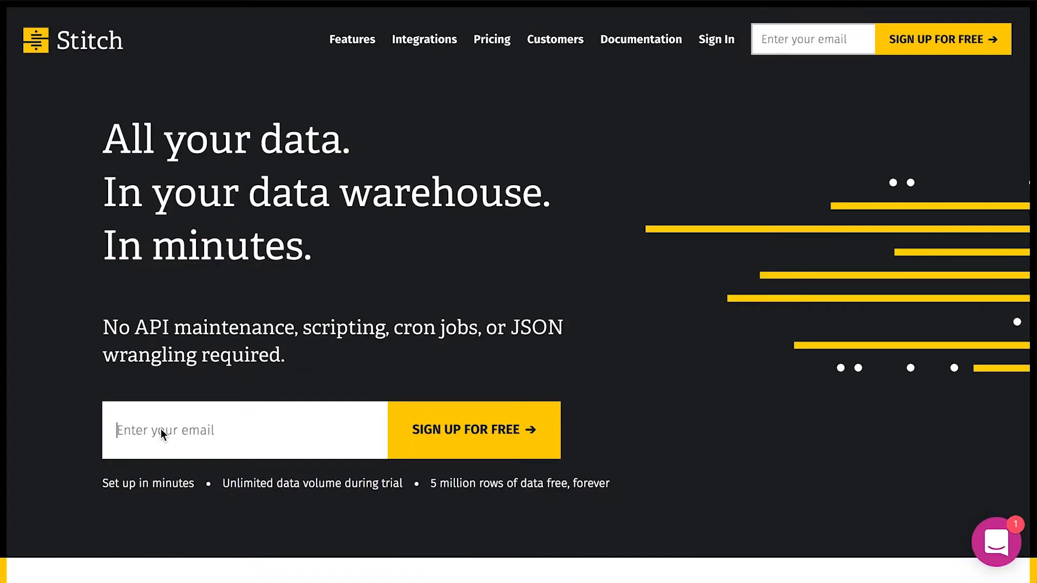
# Enter the email address 'j_smith@' in the Stitch sign-up field
pyautogui.write('j_smith@')
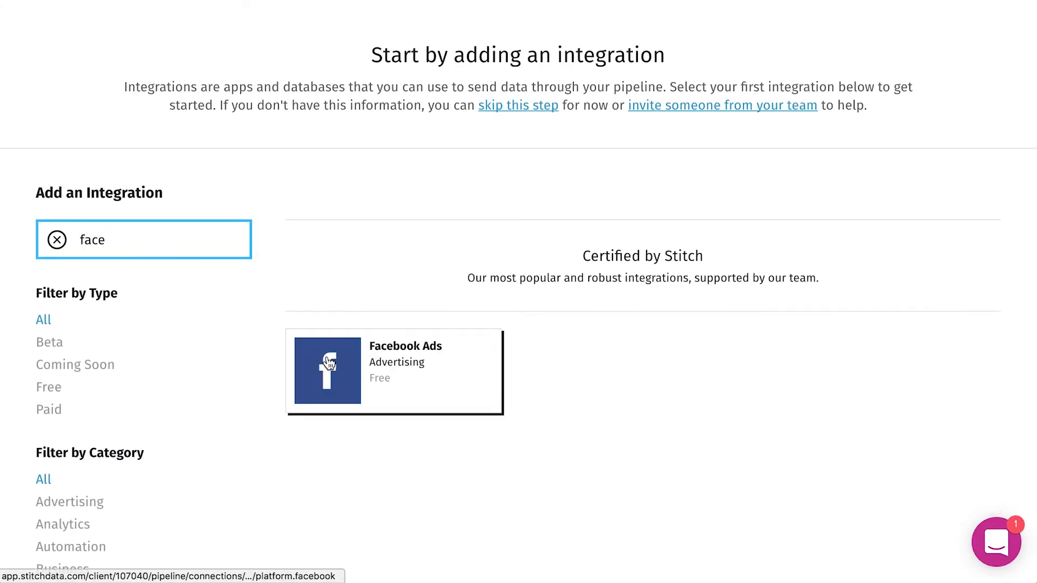
# Authorize the Facebook Ads integration with default settings and track the adcreative table
pyautogui.click(394, 371)
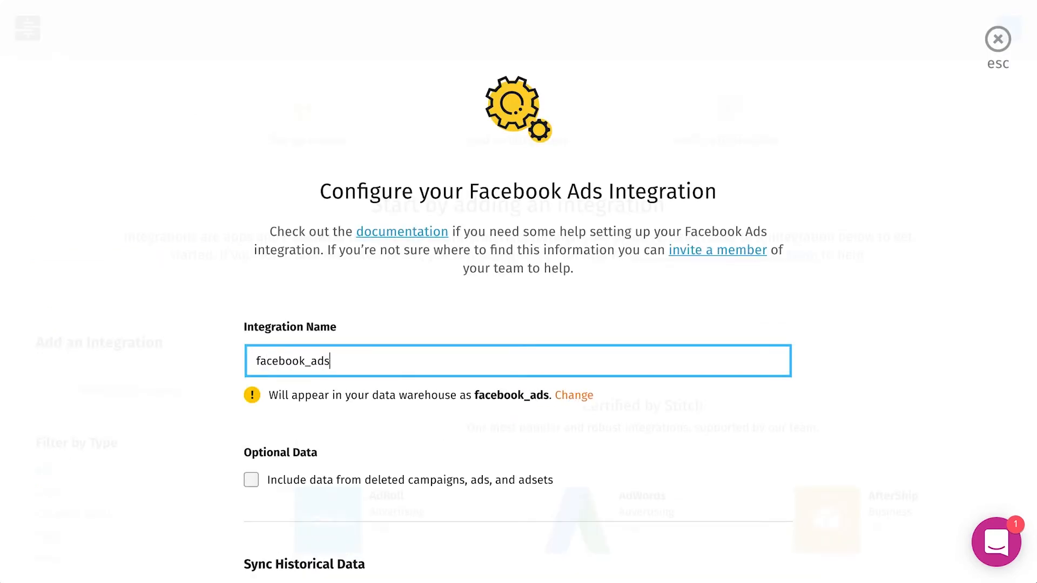
pyautogui.scroll(-3)
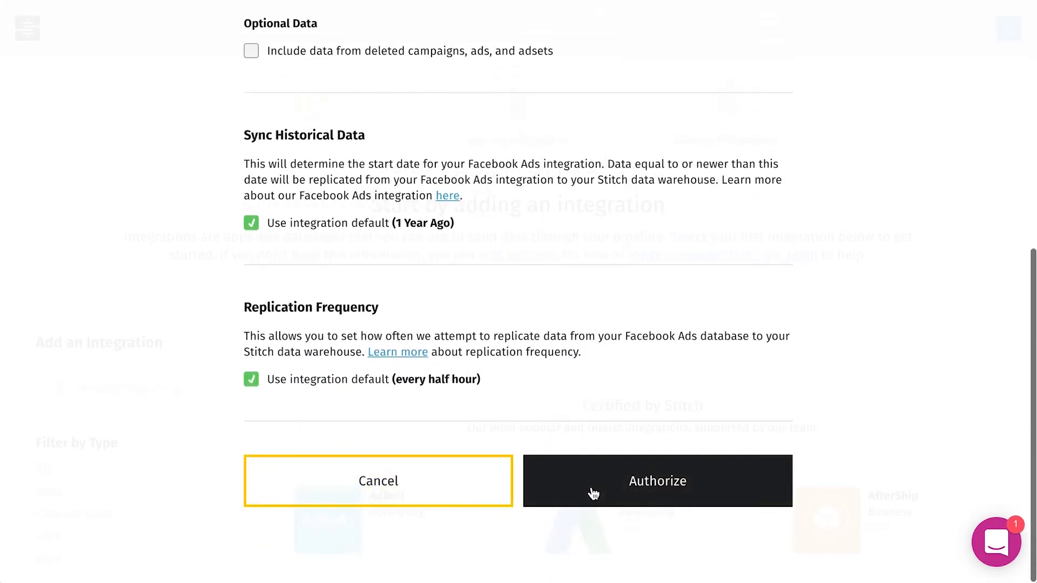
pyautogui.click(657, 481)
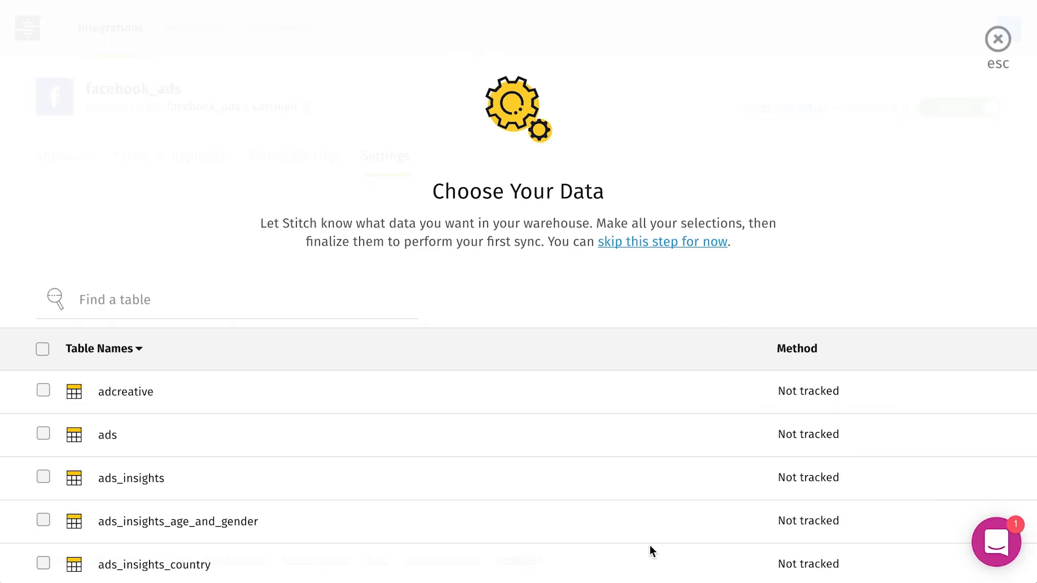
pyautogui.scroll(-3)
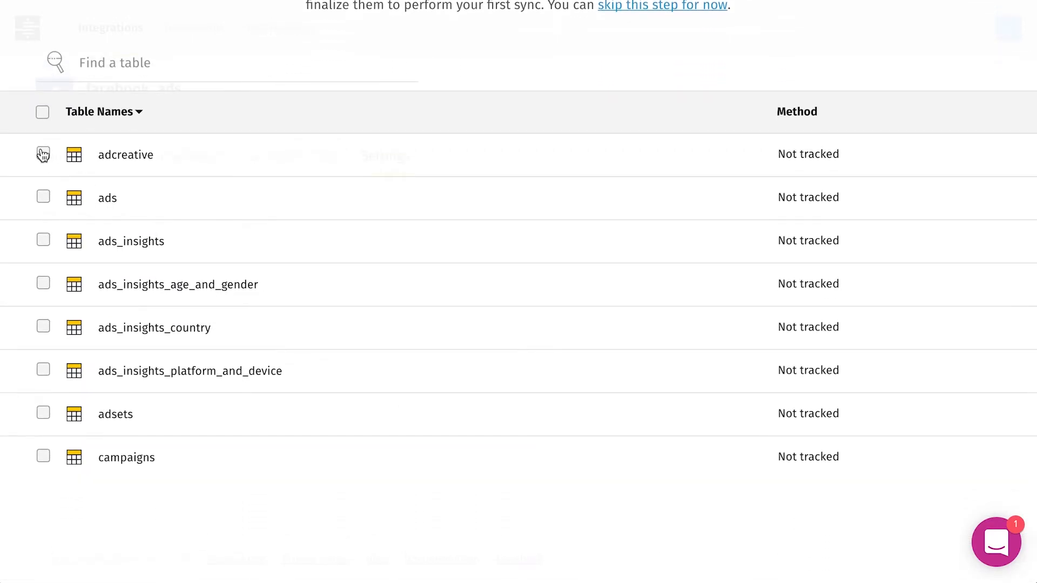
pyautogui.click(125, 155)
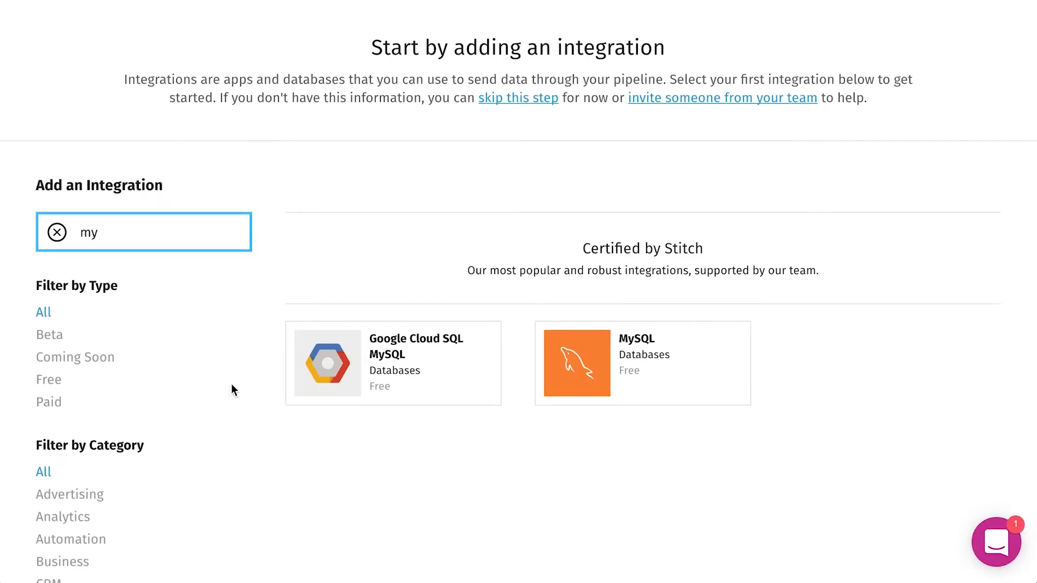
# Create the customer_data MySQL integration and mark the customers table for replication
pyautogui.click(641, 362)
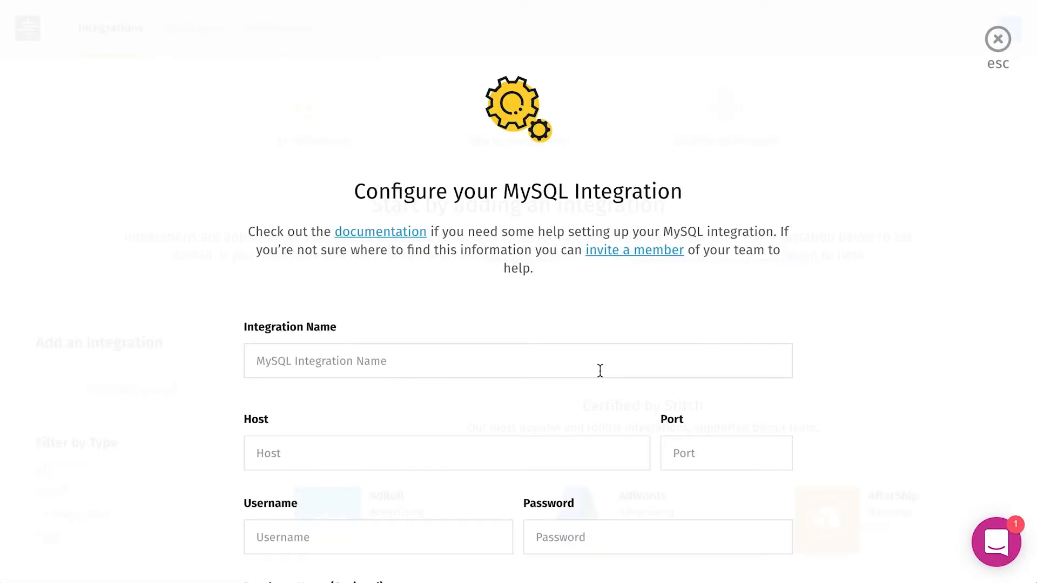
pyautogui.write('customer_data')
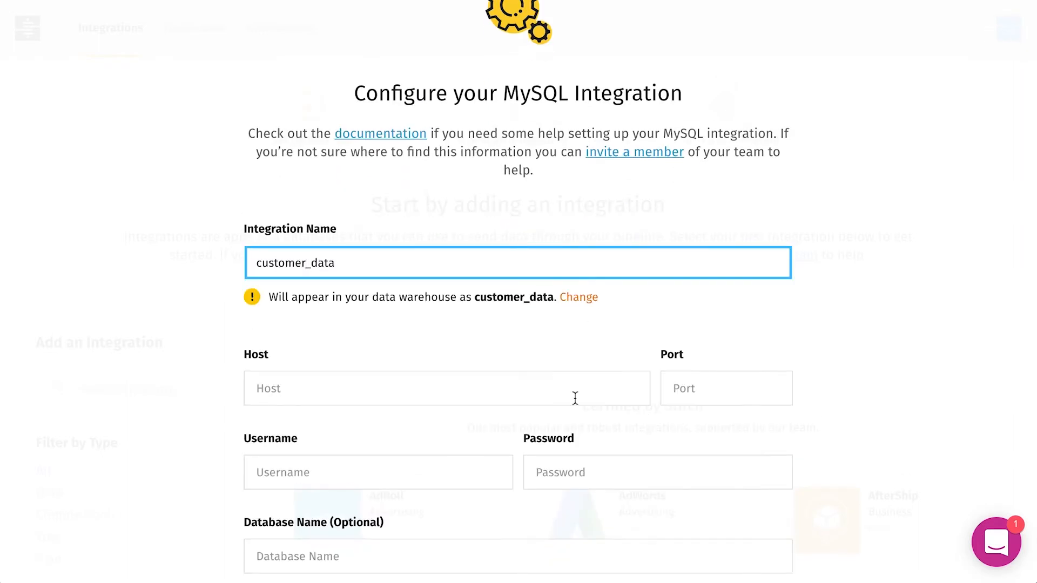
pyautogui.write('new_')
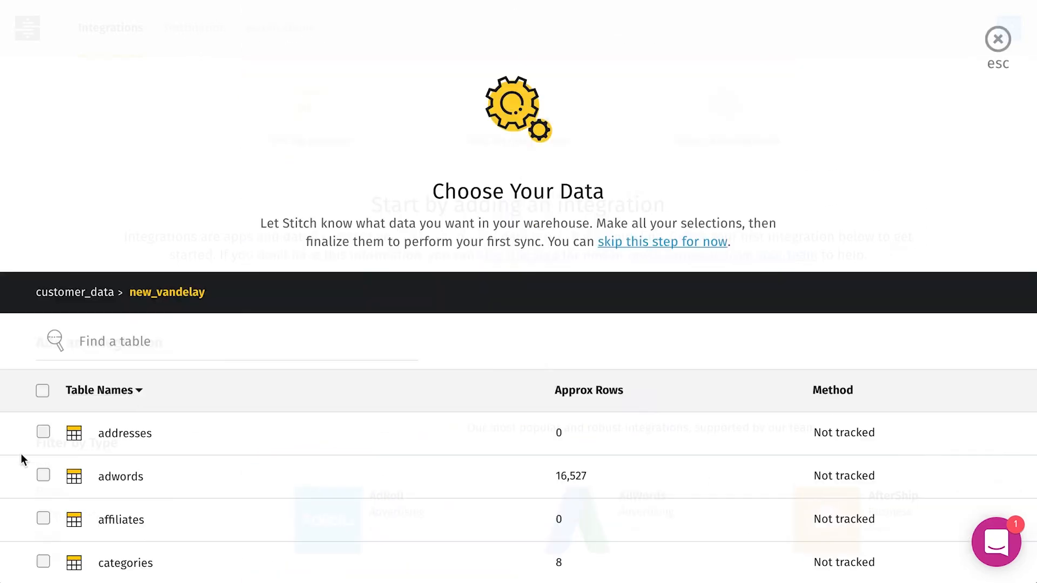
pyautogui.scroll(-3)
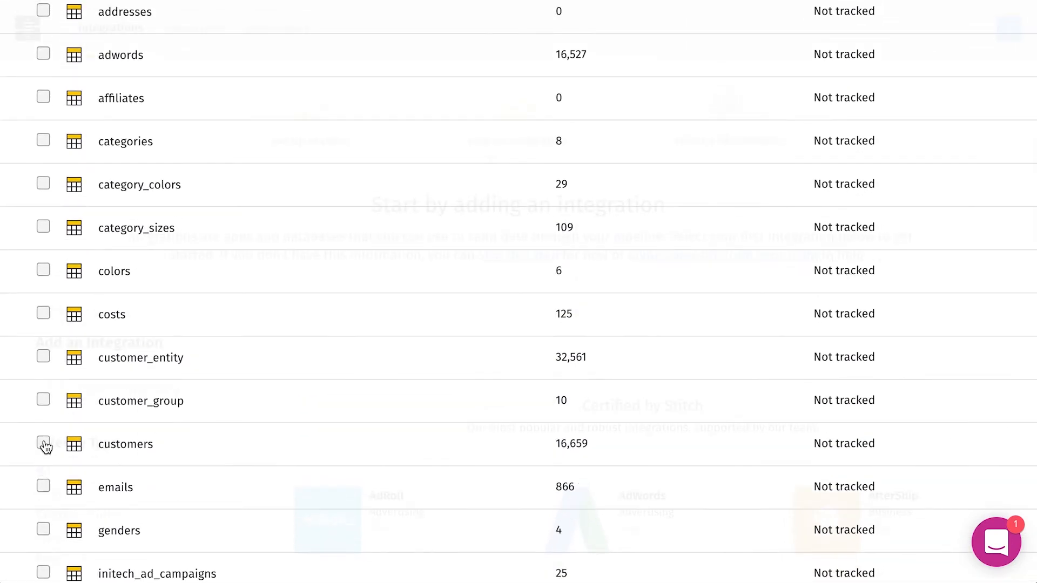
pyautogui.click(43, 444)
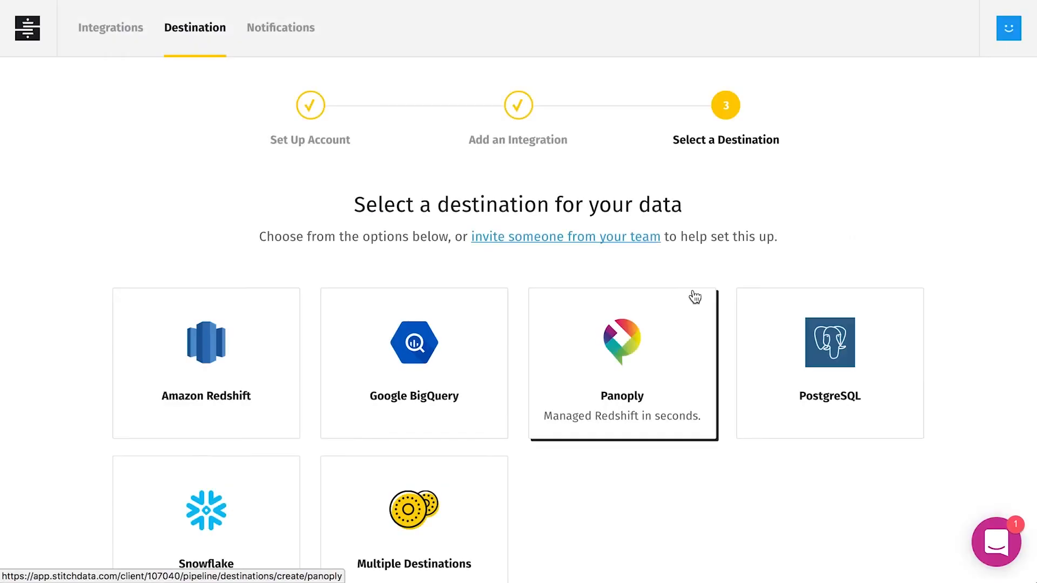
# Pick the Panoply tile from the destinations grid
pyautogui.scroll(-3)
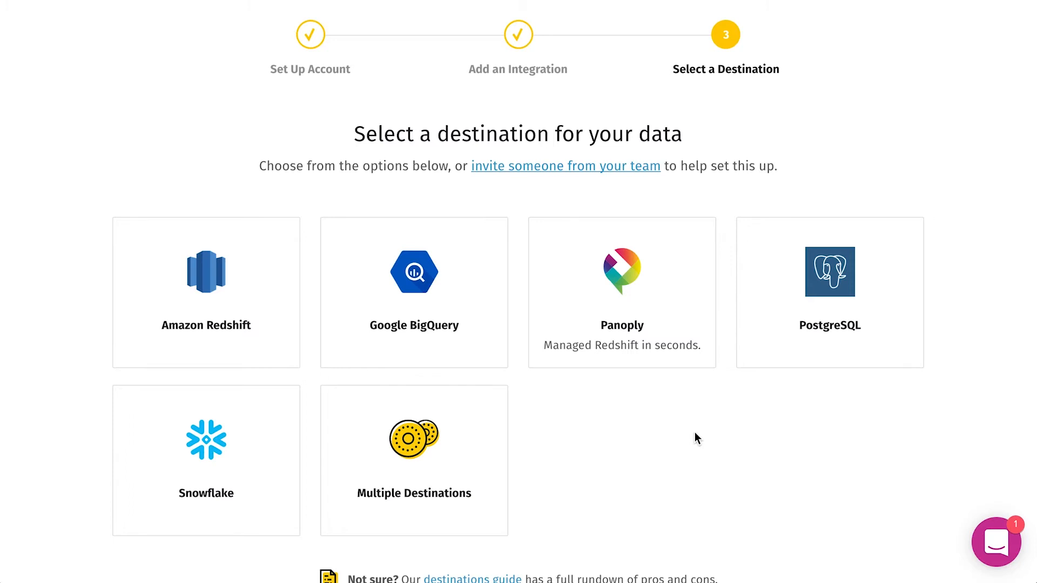
pyautogui.scroll(-3)
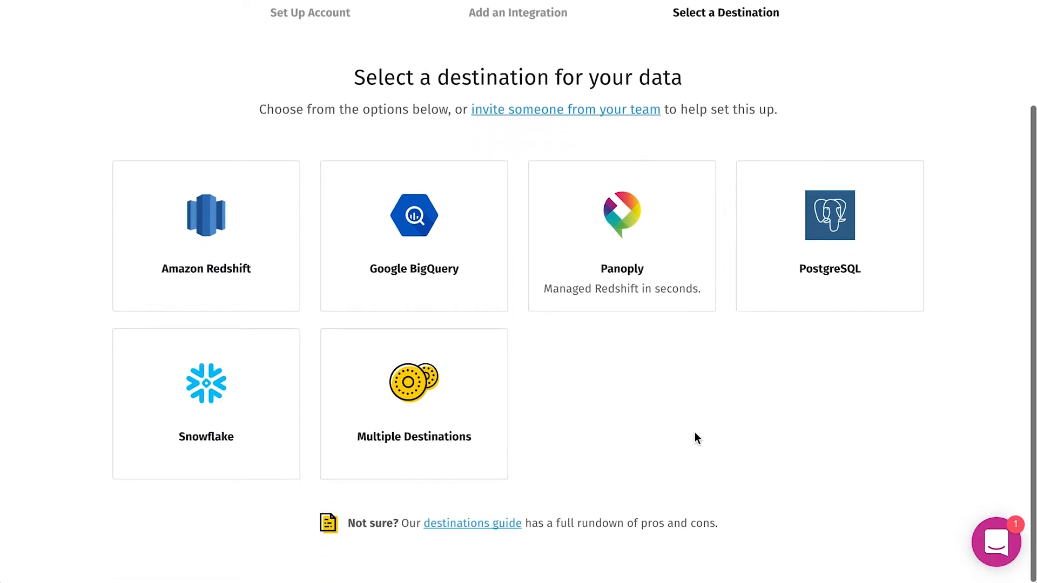
pyautogui.click(621, 236)
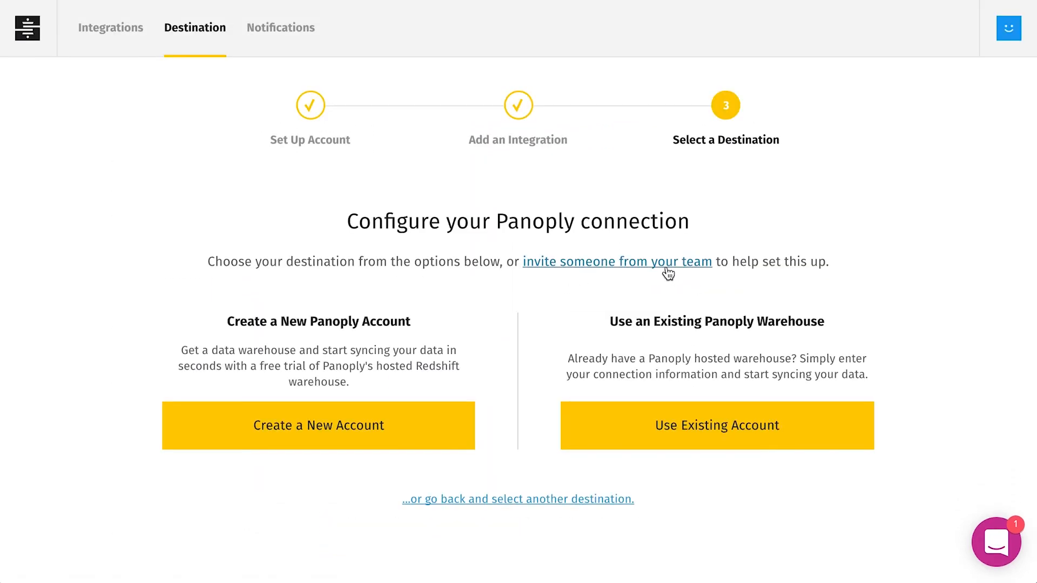
# Create a new Panoply warehouse account and review its connection credentials
pyautogui.click(318, 425)
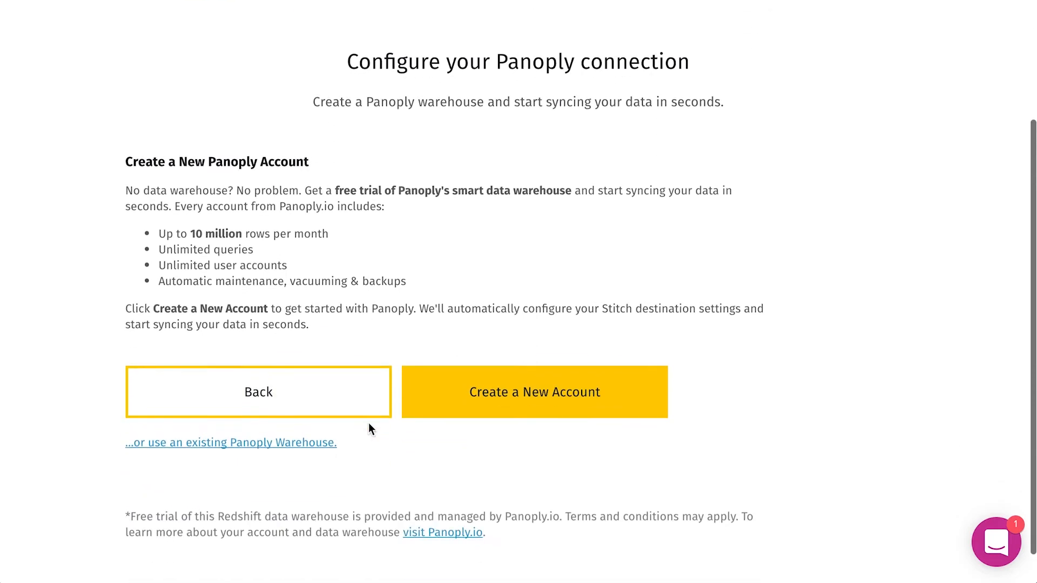
pyautogui.click(533, 392)
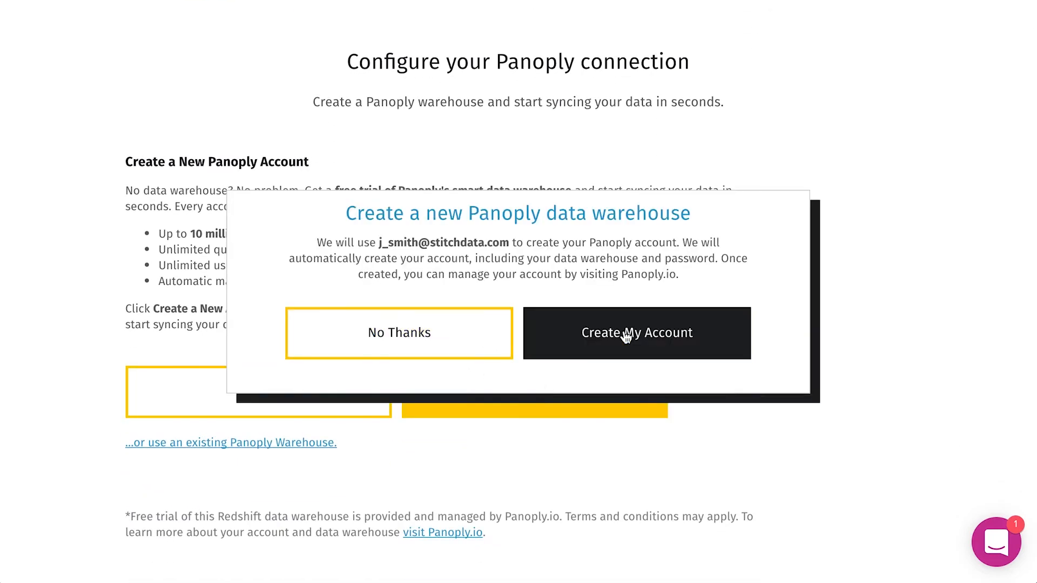
pyautogui.click(636, 333)
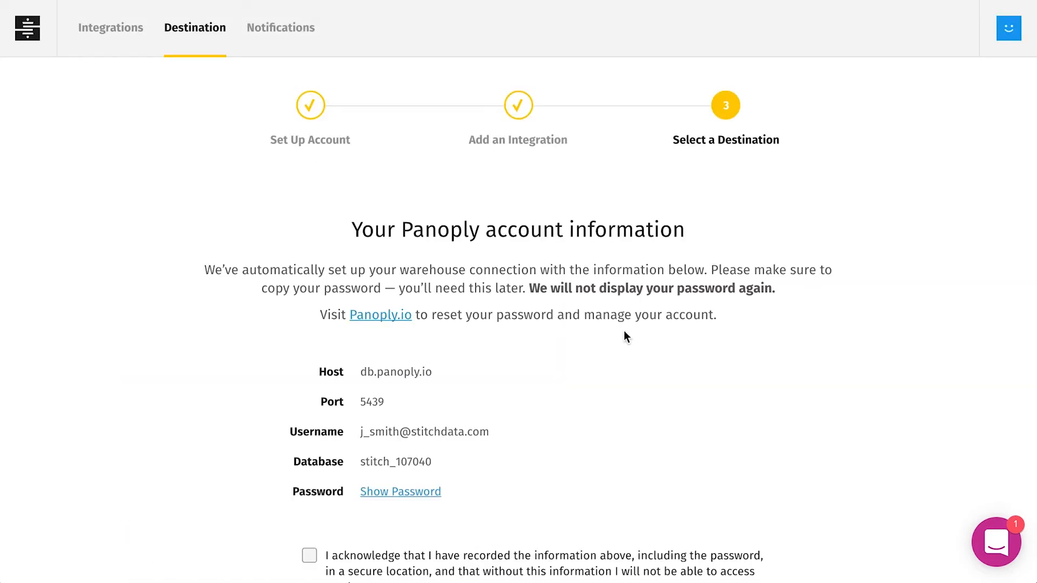
pyautogui.scroll(-3)
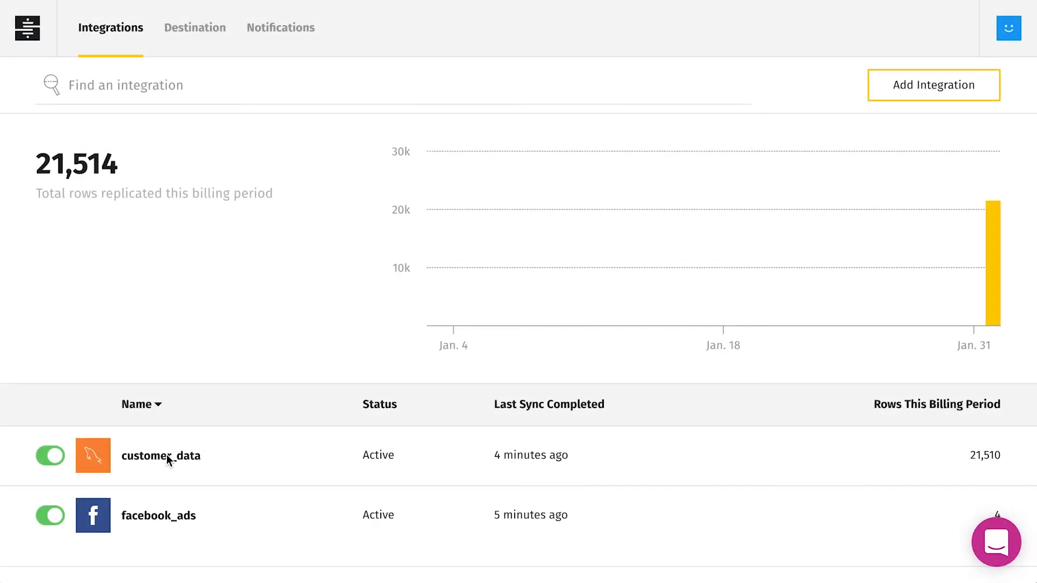
# View customer_data's summary showing a successful sync and 21,510 rows loaded
pyautogui.click(161, 456)
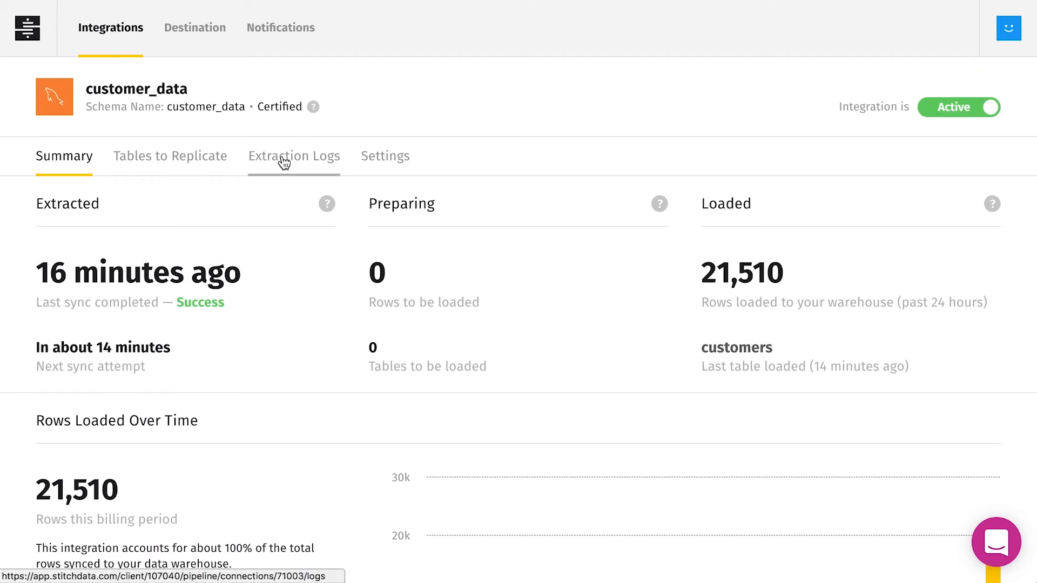
pyautogui.scroll(-3)
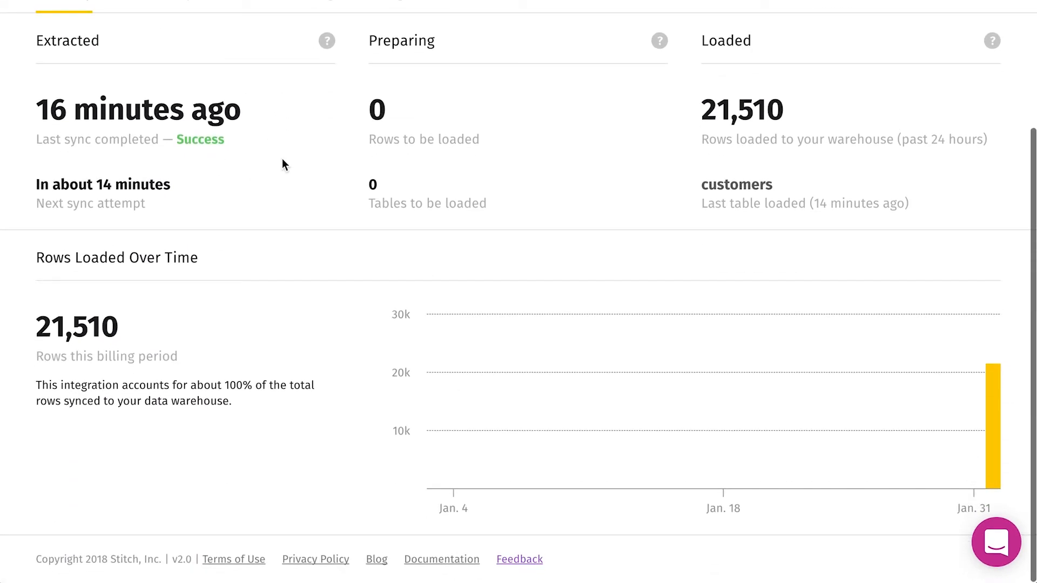
pyautogui.scroll(3)
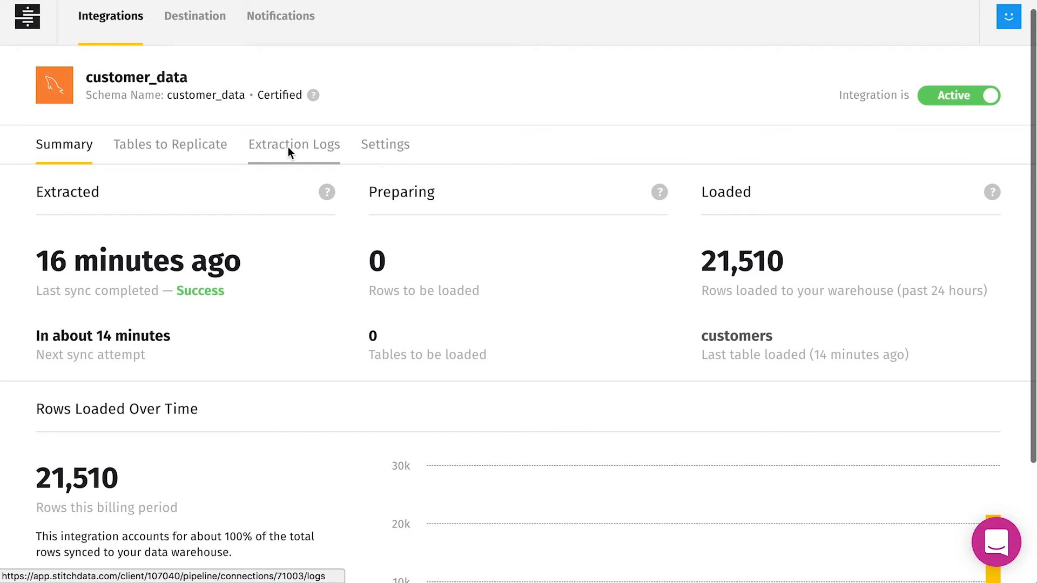
pyautogui.click(294, 144)
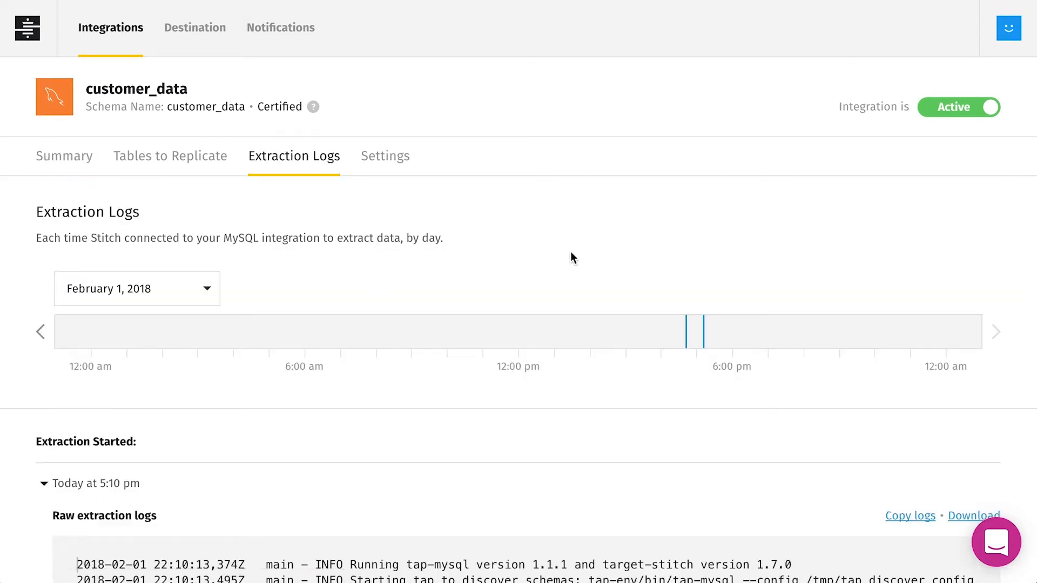
pyautogui.scroll(-3)
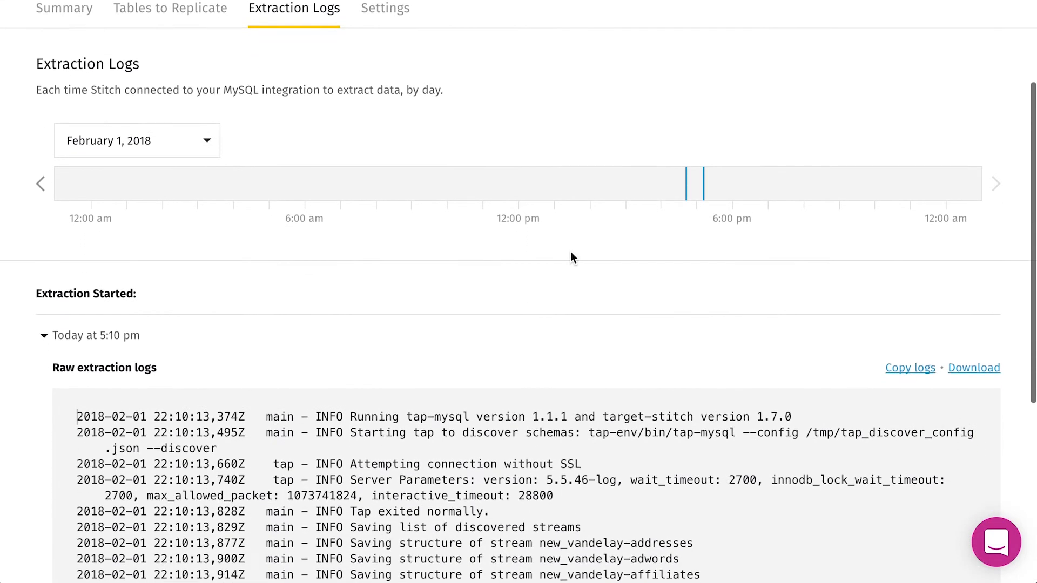
pyautogui.scroll(-3)
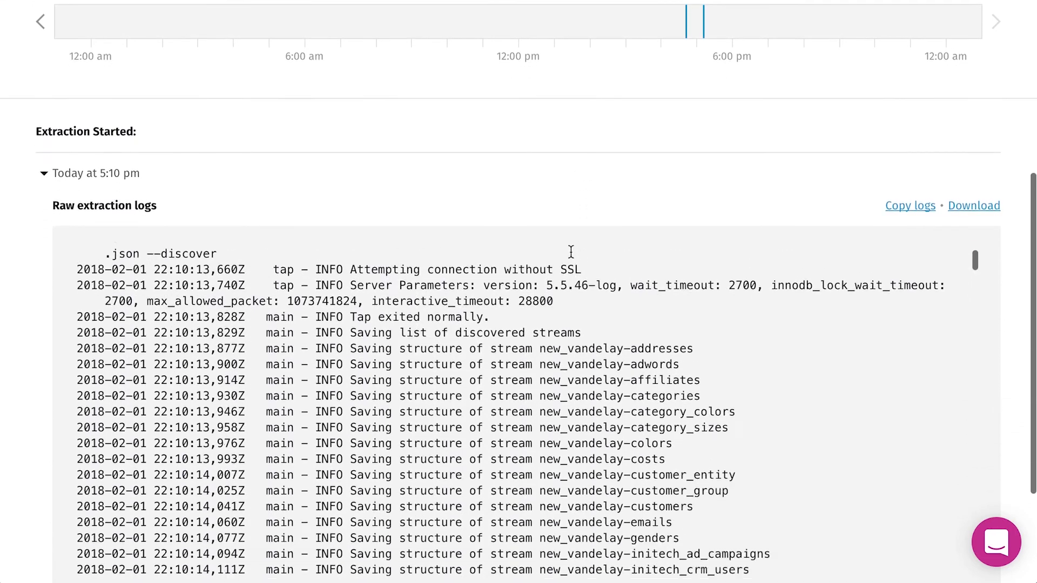
pyautogui.scroll(-3)
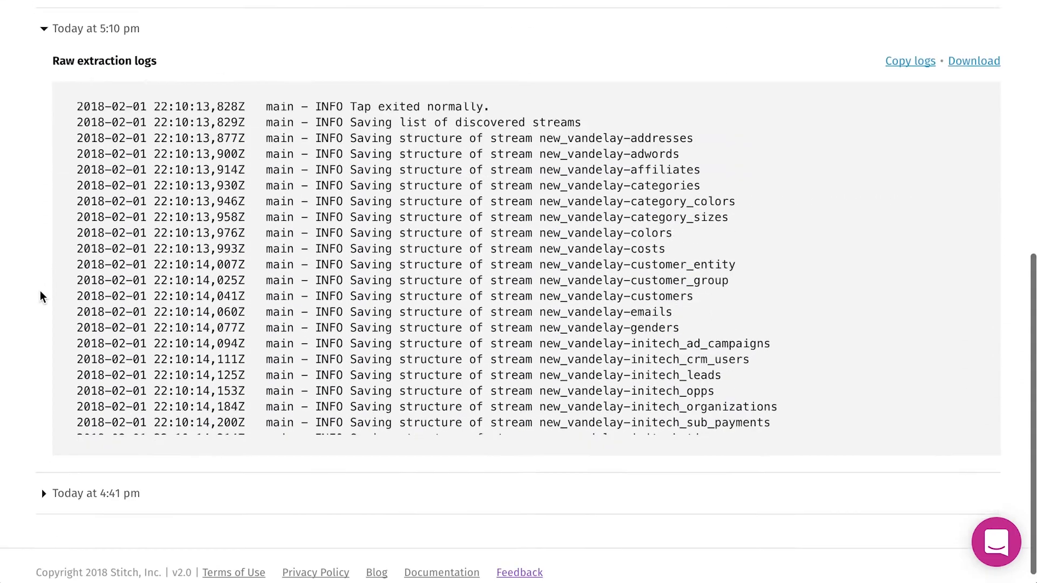
pyautogui.scroll(3)
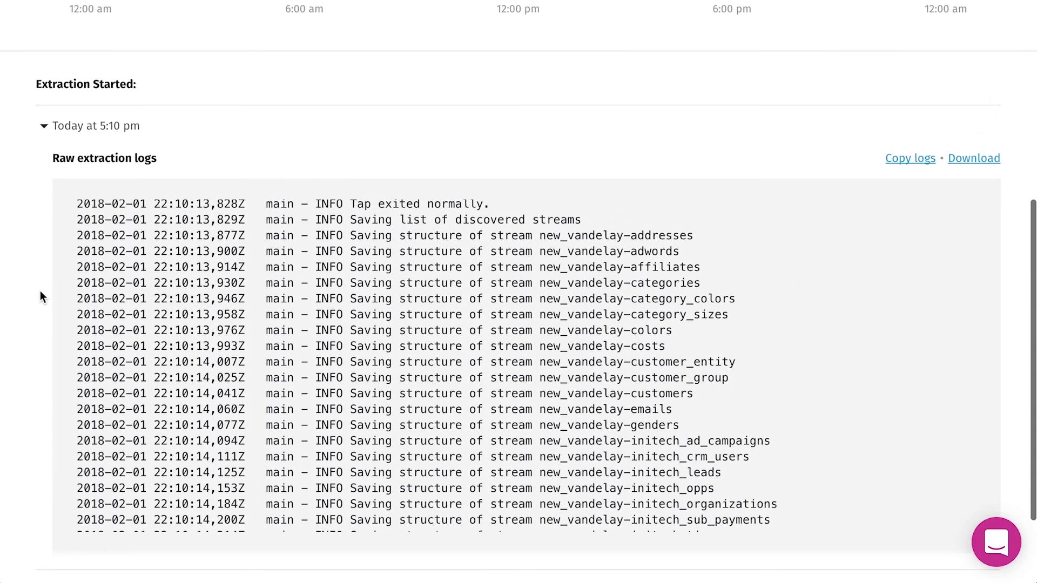
# Ask Stitch support 'Where can I learn more about replication' keys and read the reply
pyautogui.click(996, 542)
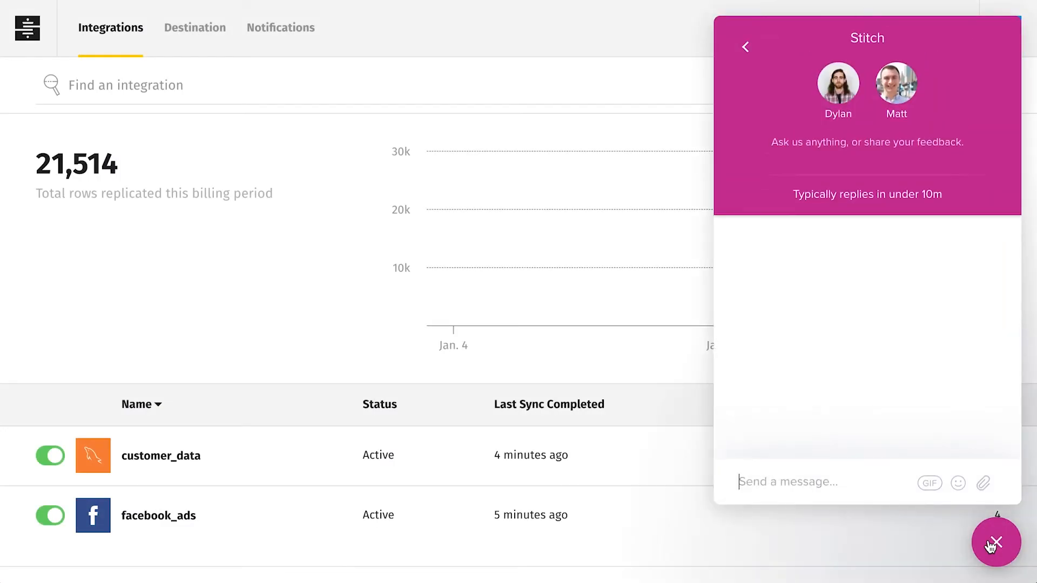
pyautogui.write('Where can I learn more about replication')
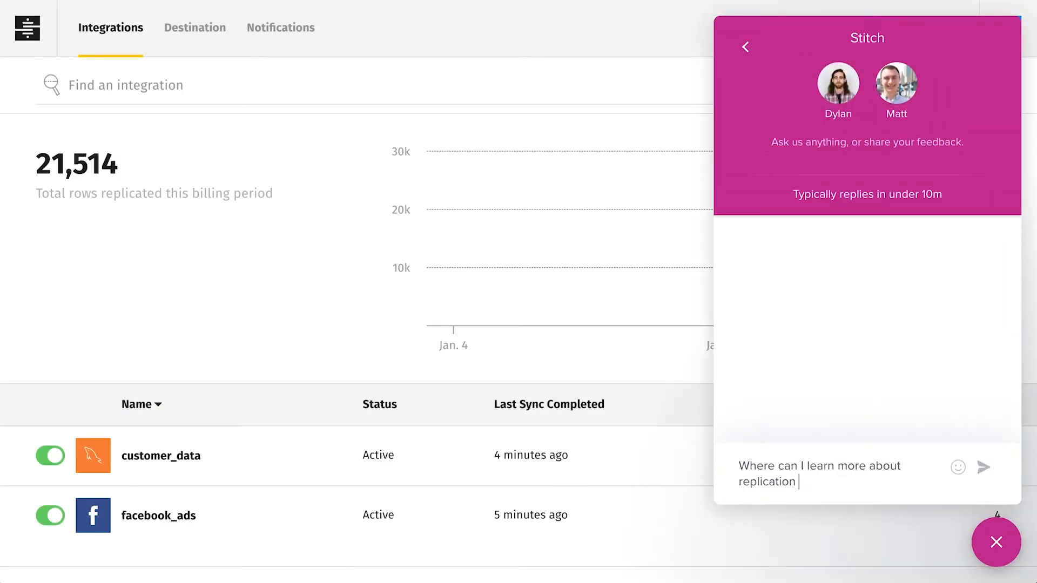
pyautogui.click(984, 468)
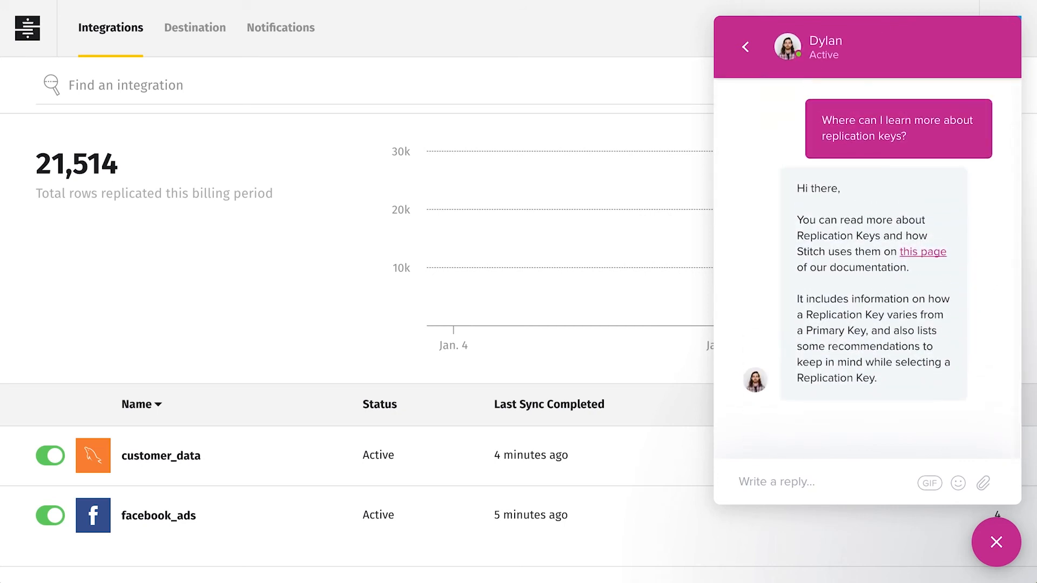
pyautogui.click(923, 251)
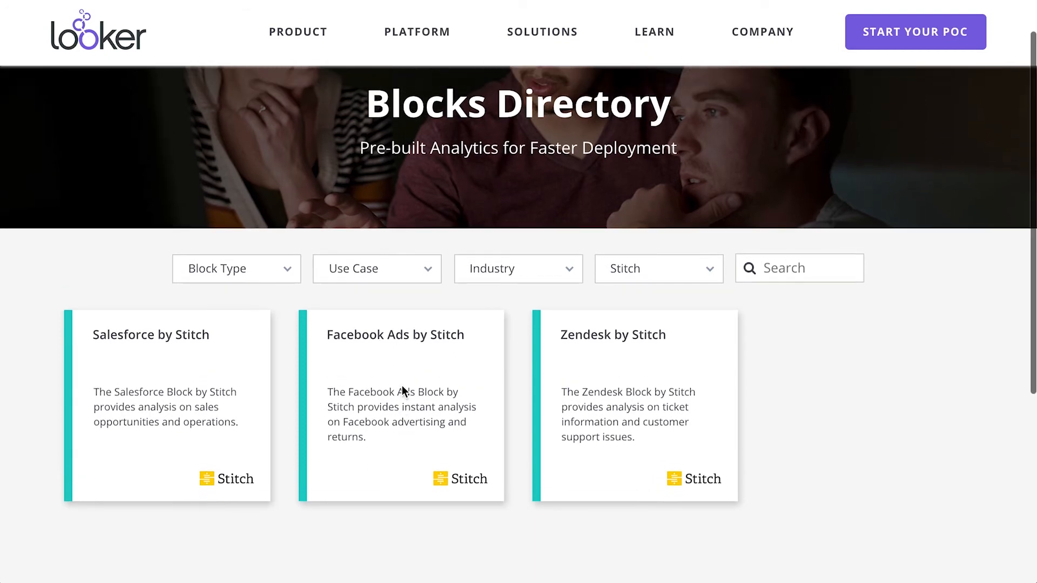
# Browse the Facebook Ads by Stitch block's dashboard screenshots, including the LookML Overview
pyautogui.scroll(-3)
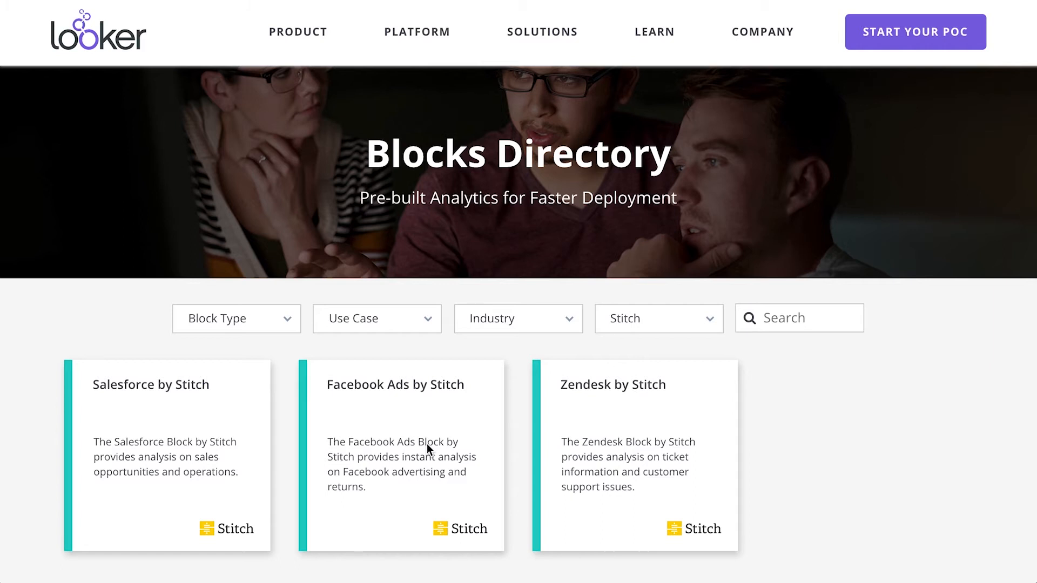
pyautogui.click(400, 455)
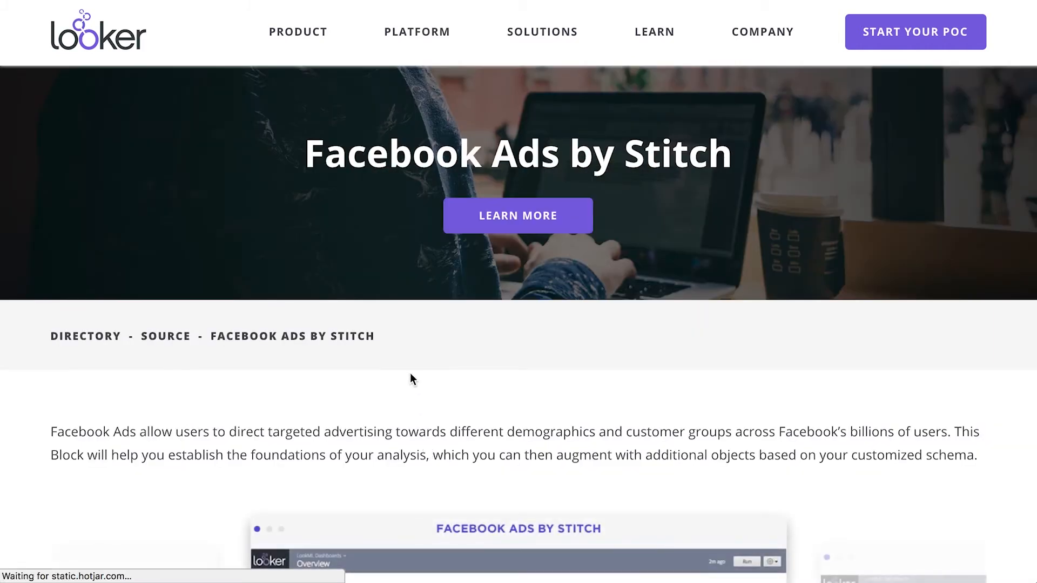
pyautogui.scroll(-3)
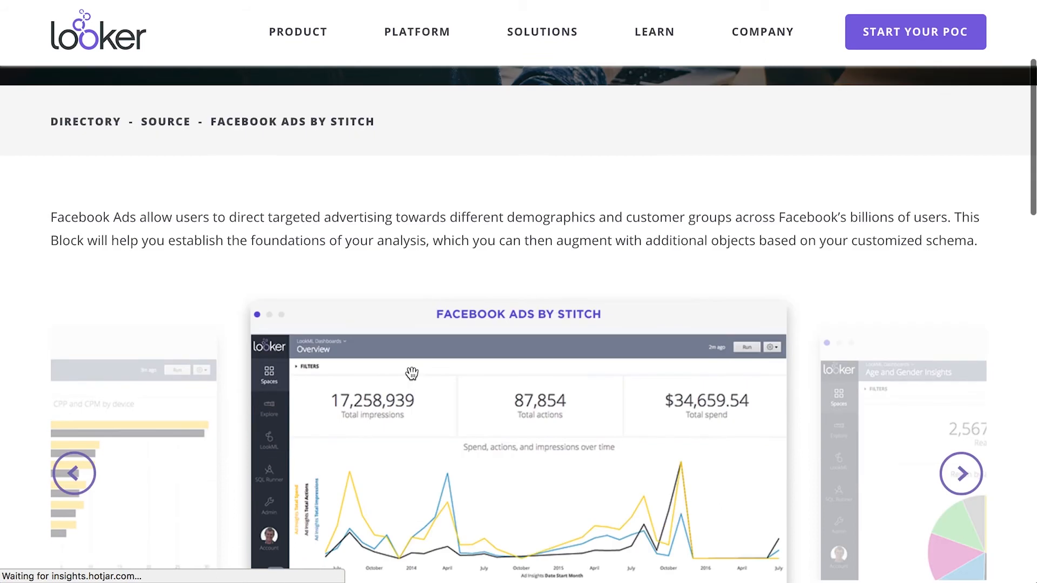
pyautogui.scroll(-3)
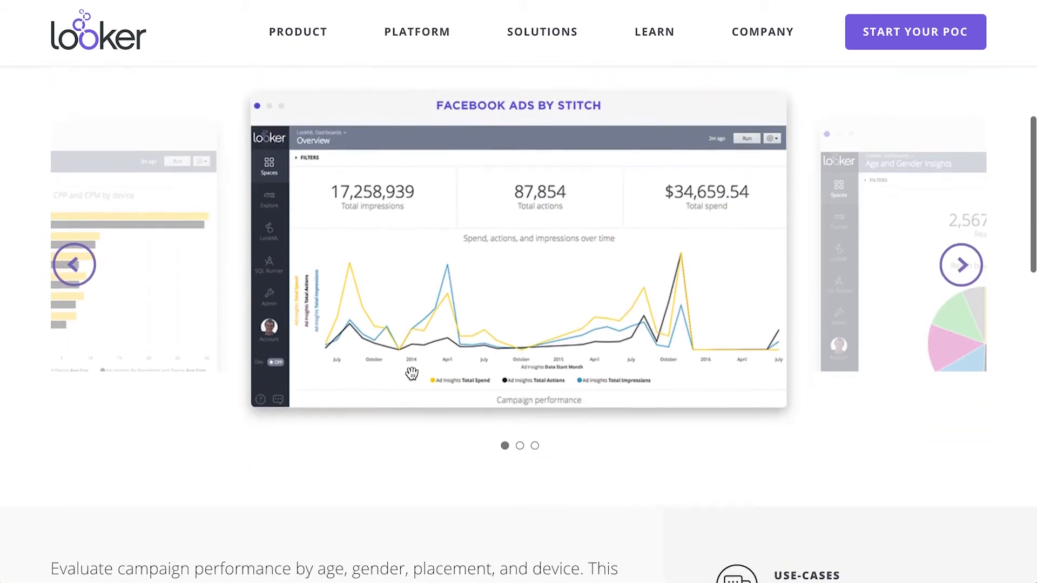
pyautogui.click(961, 266)
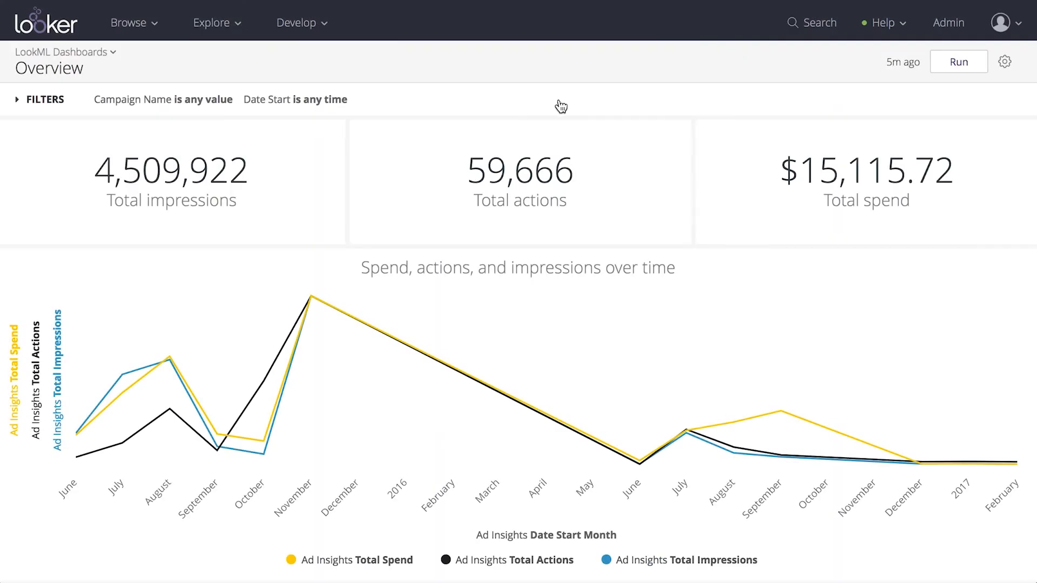
pyautogui.scroll(-3)
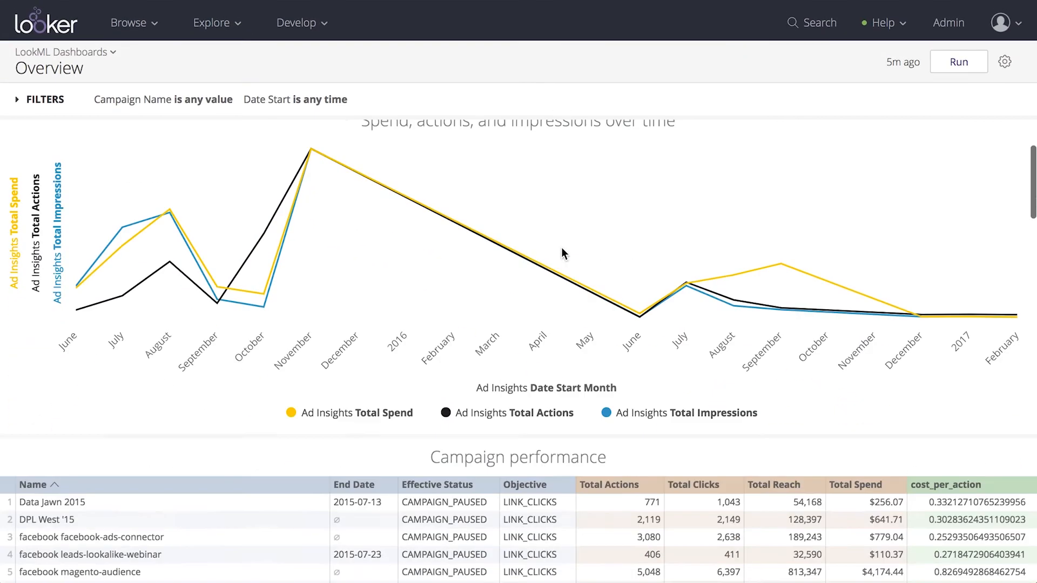
pyautogui.scroll(-3)
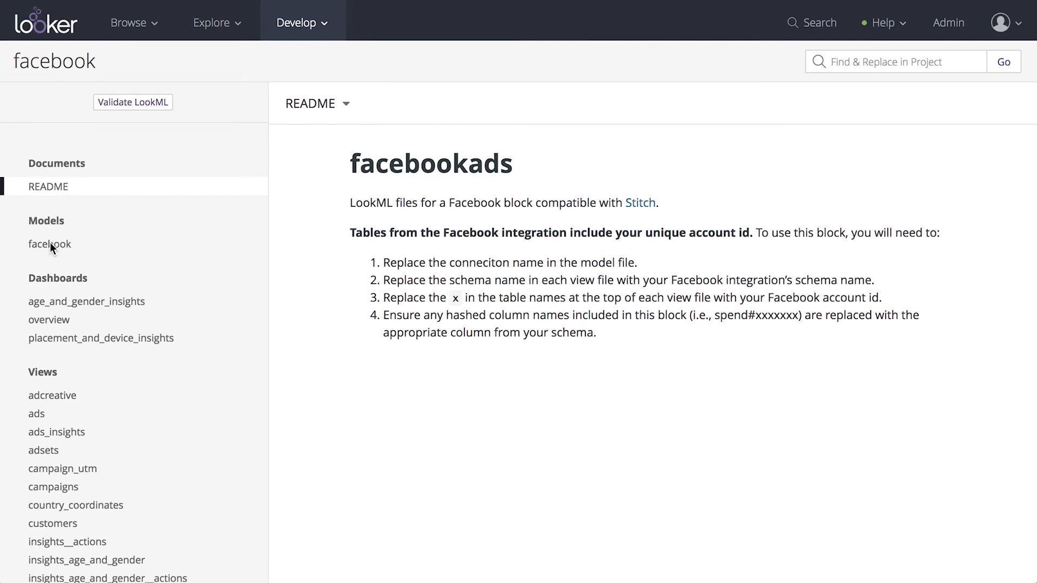
# Inspect the facebook model's customers join, then list the available Facebook explores
pyautogui.click(49, 244)
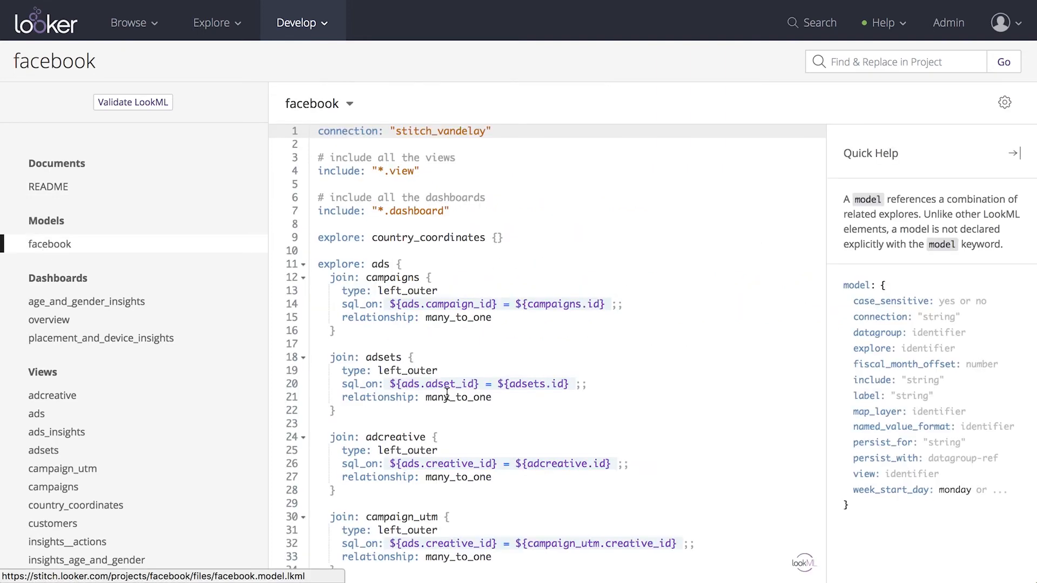
pyautogui.scroll(-3)
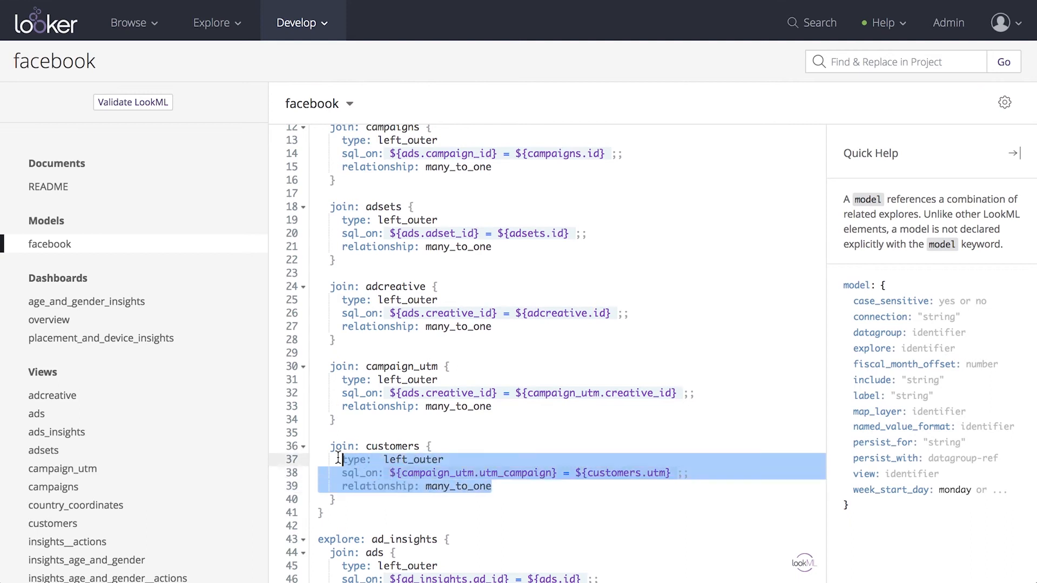
pyautogui.click(390, 446)
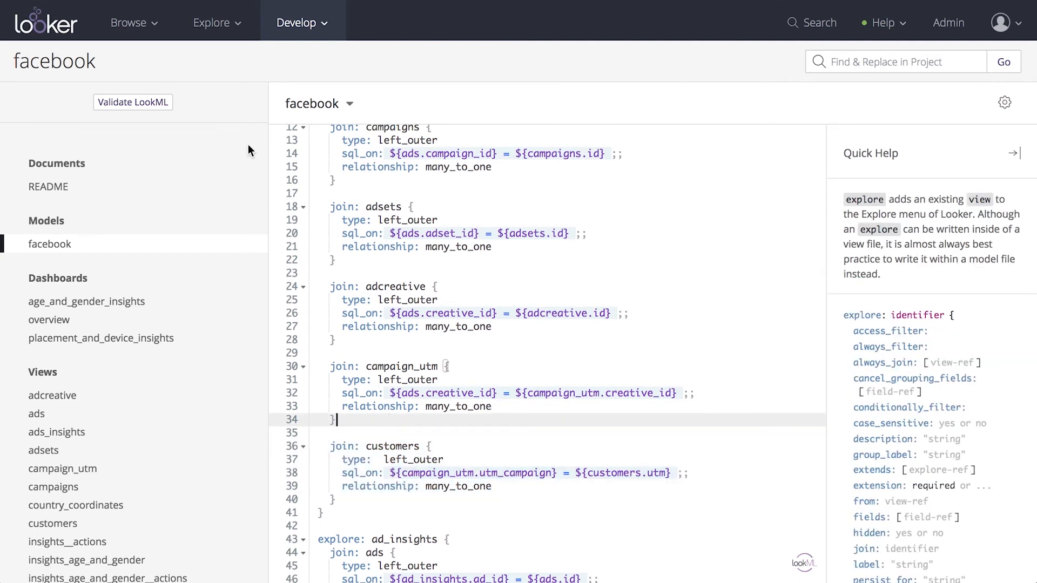
pyautogui.click(212, 23)
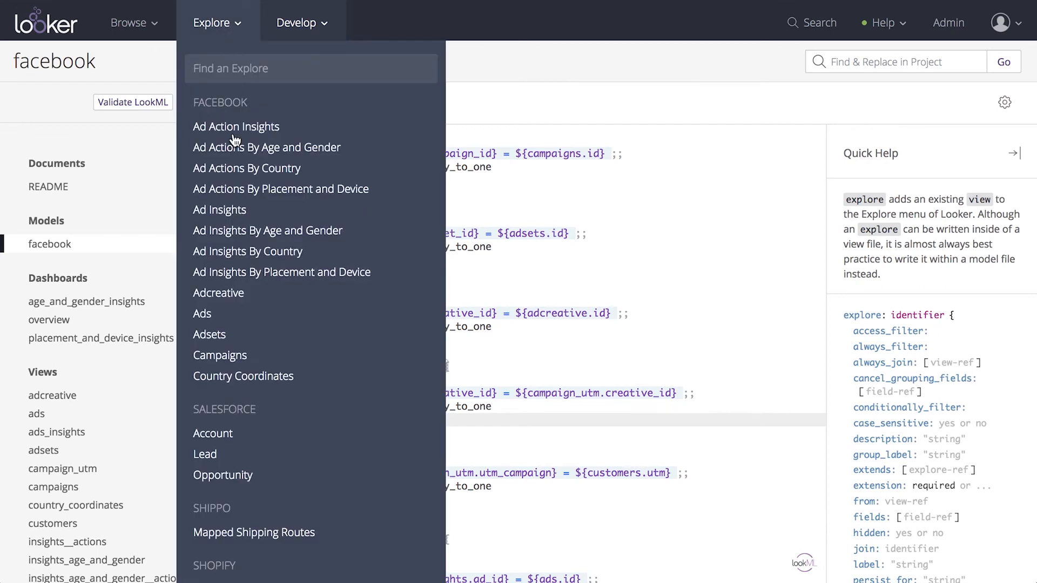
pyautogui.moveTo(201, 314)
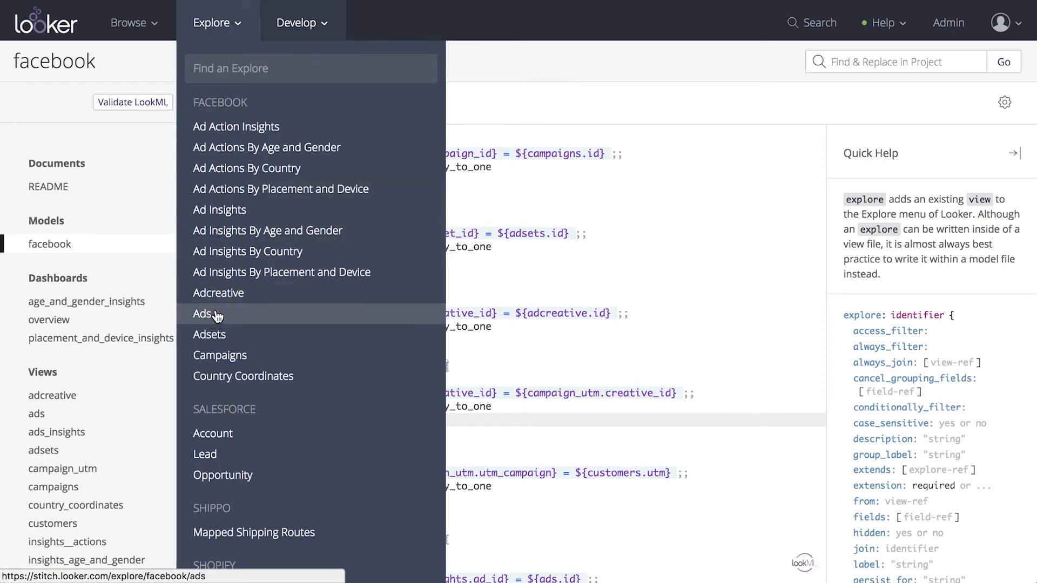
# Chart Customers Count by Campaigns ID in the Ads explore, filtered to counts above 0
pyautogui.click(201, 314)
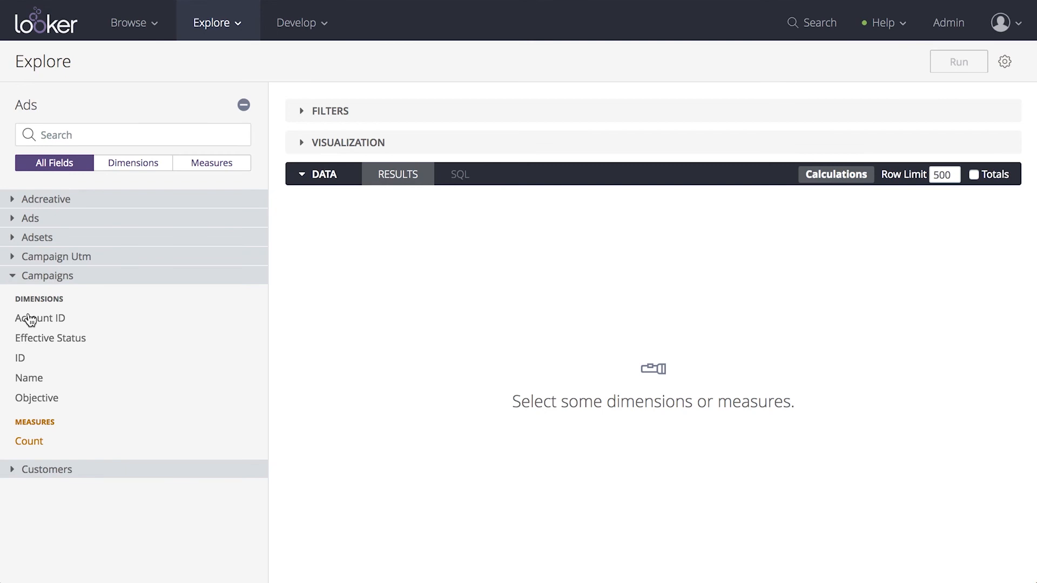
pyautogui.click(19, 348)
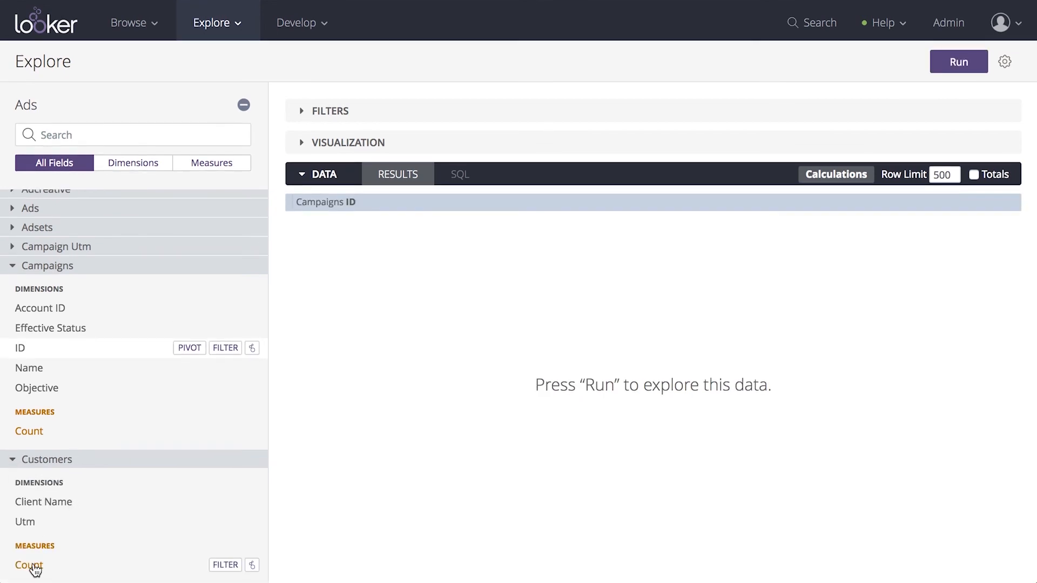
pyautogui.click(224, 565)
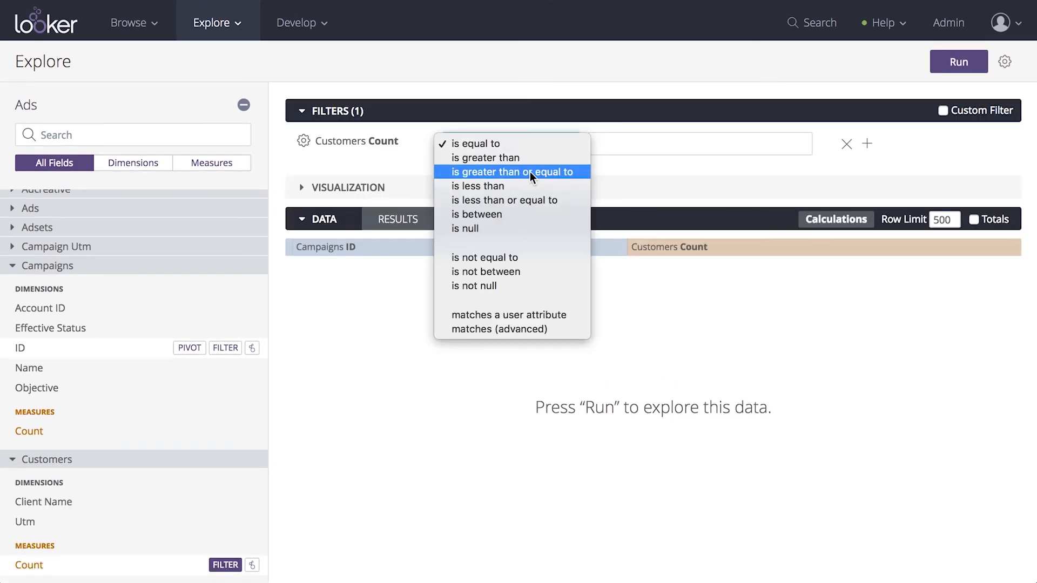
pyautogui.click(480, 158)
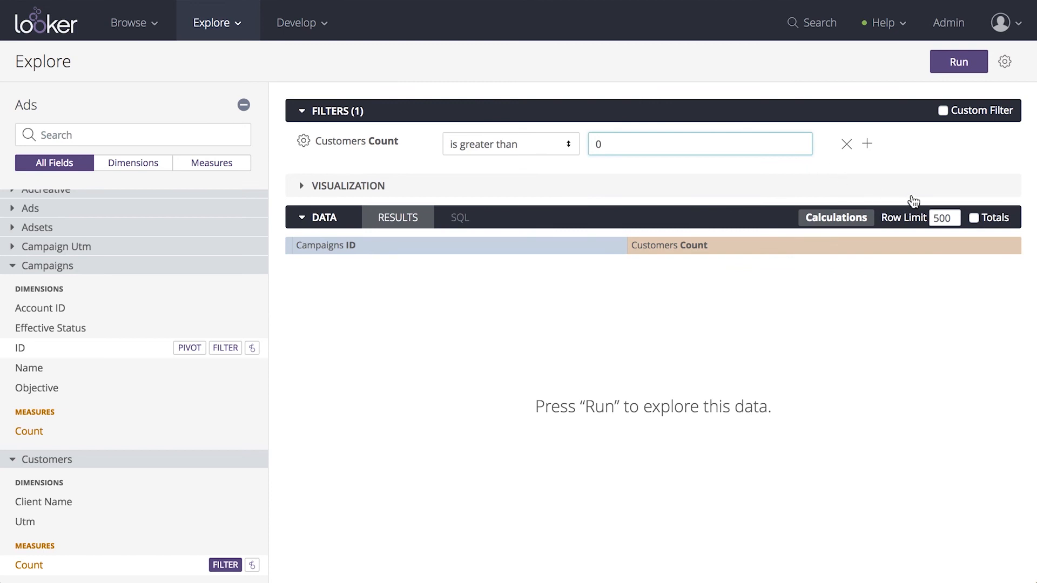
pyautogui.click(958, 62)
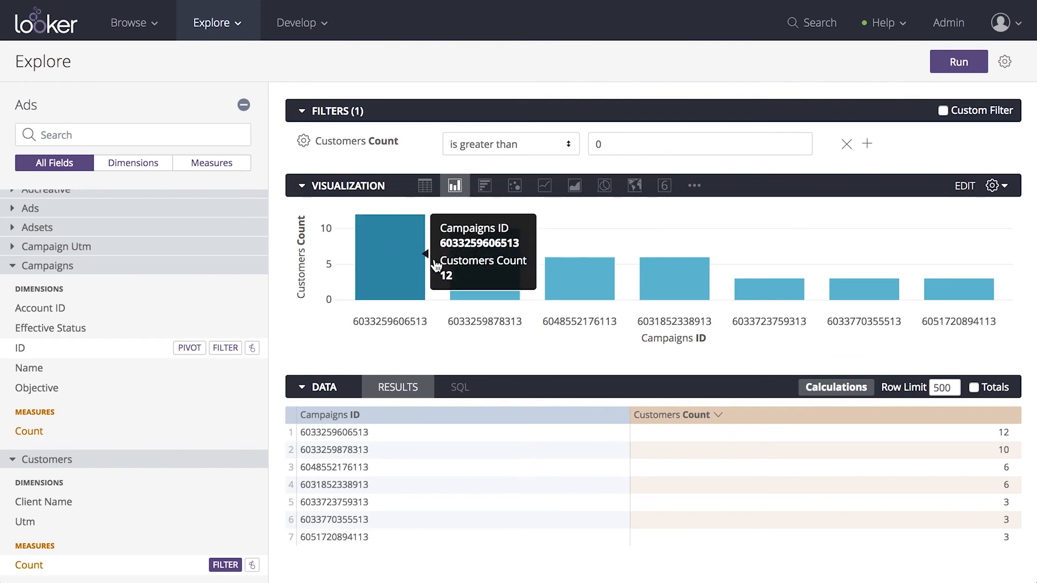
pyautogui.moveTo(805, 283)
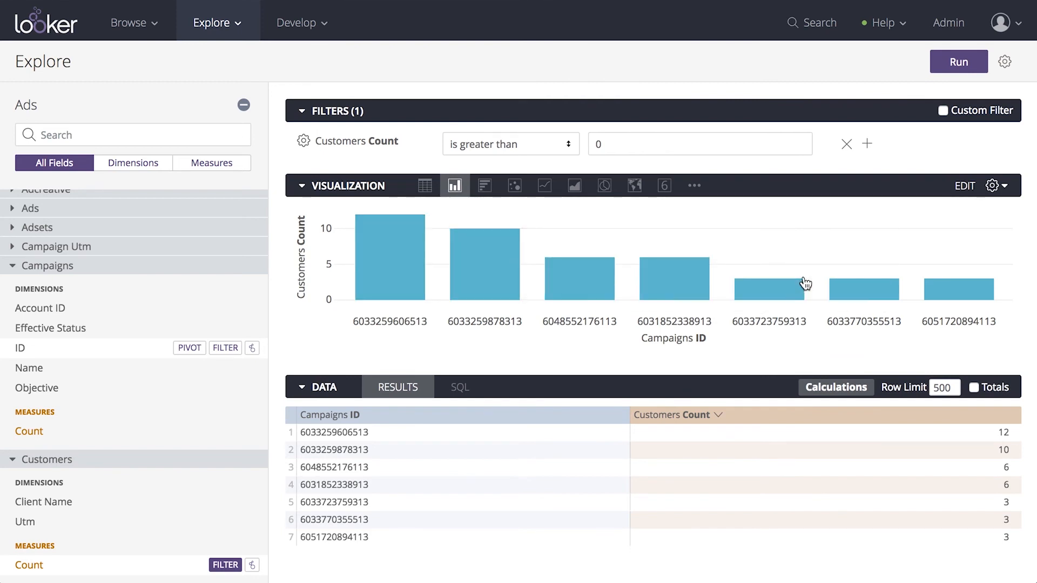